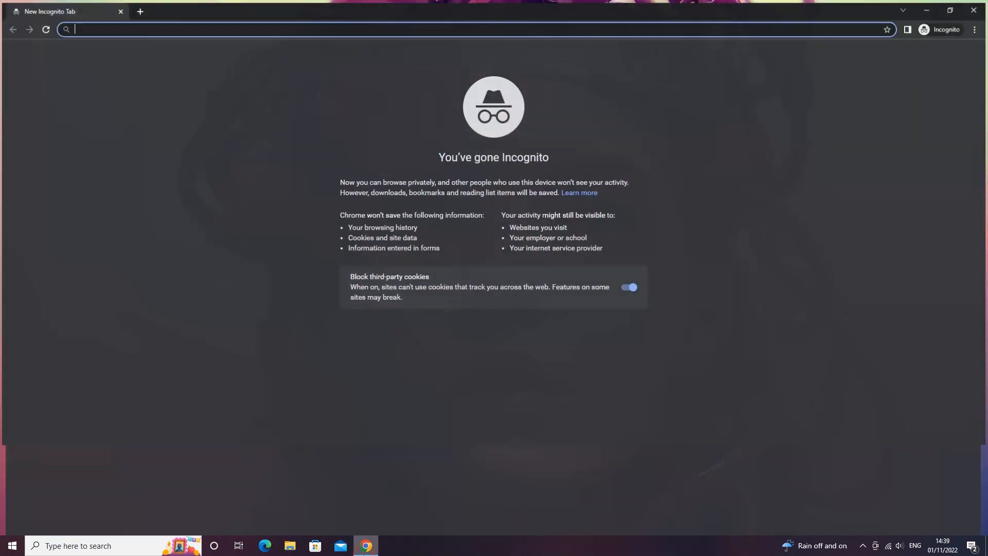
Search for 'arduino' and open the 'Arduino - Home' result.
text(arduino&oq=arduino&aqs=chrome..69i57.1016j0j1&sourceid=chrome&ie=UTF-8)
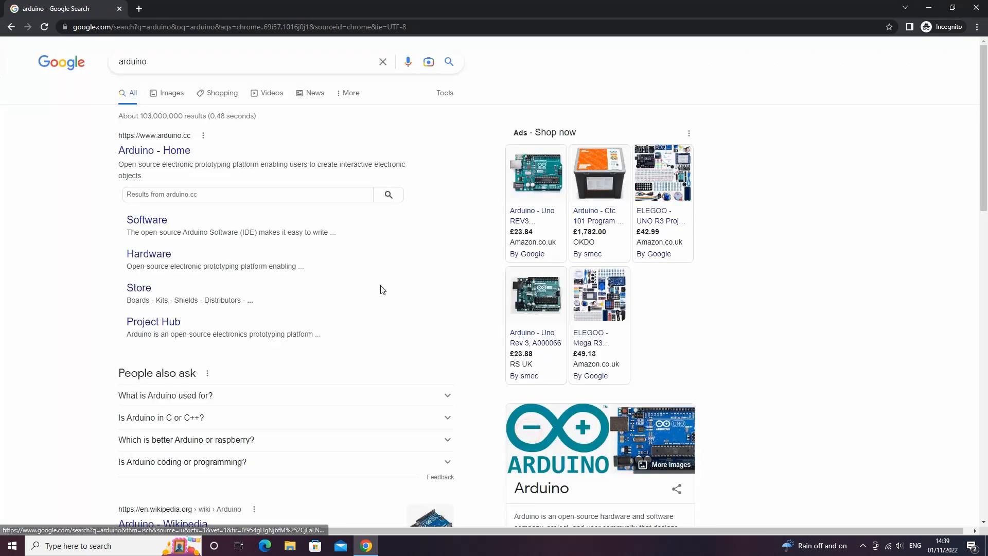
click(154, 150)
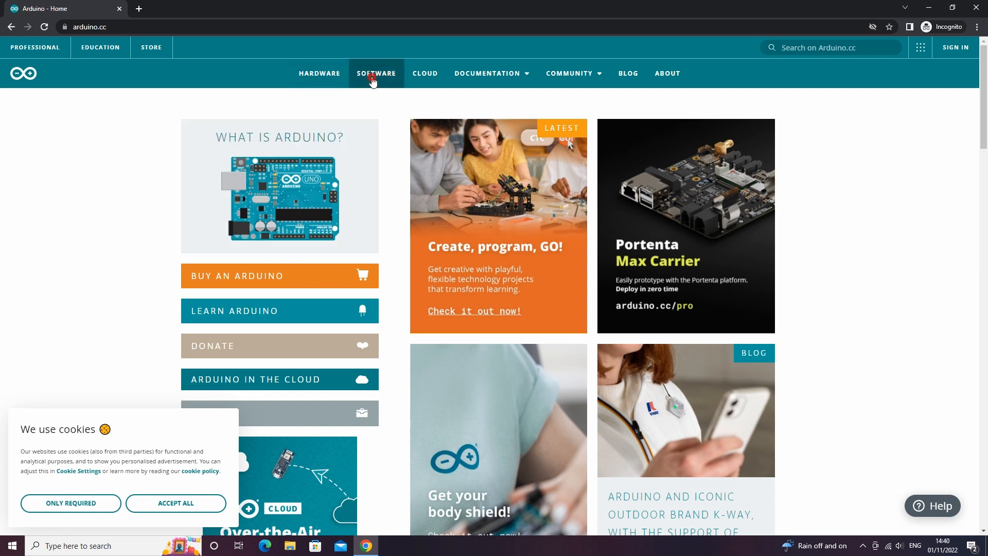
Download the Windows Arduino IDE 2.0.1 installer from SOFTWARE using JUST DOWNLOAD.
click(376, 73)
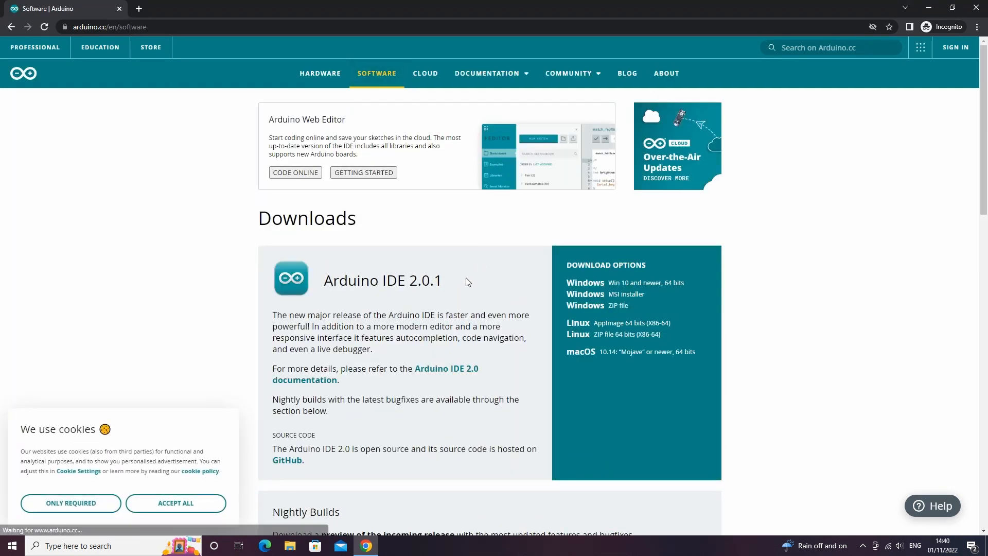
scroll(down, 3)
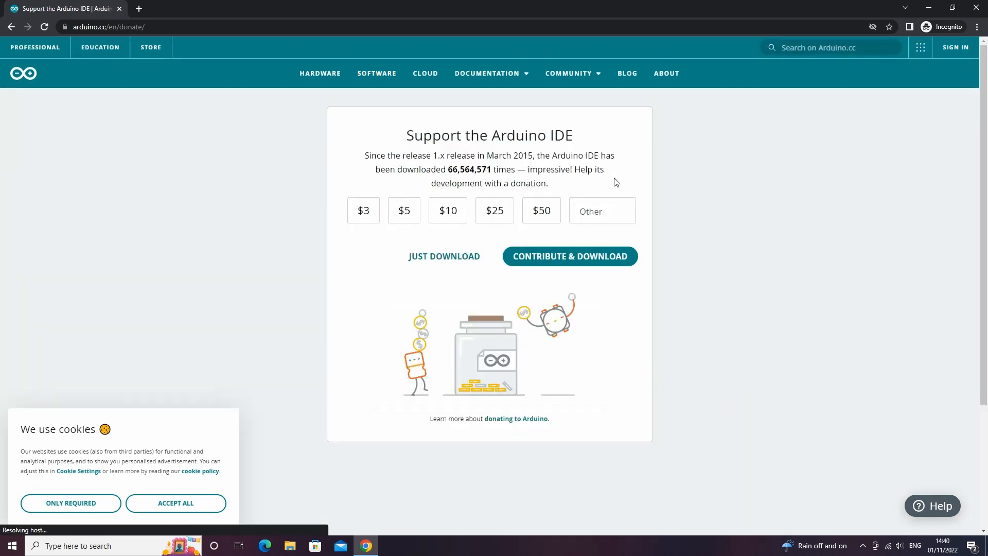
click(443, 255)
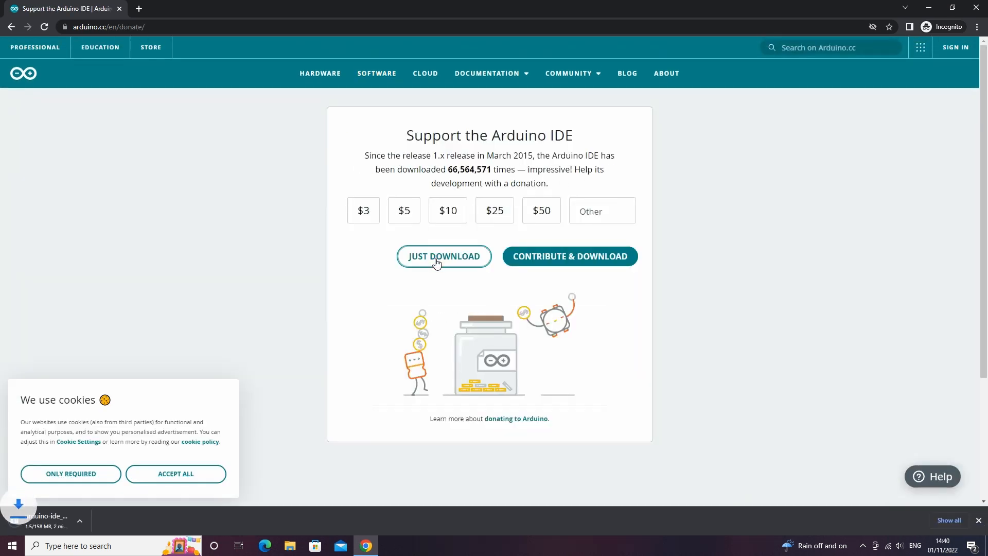
mouse_move(271, 291)
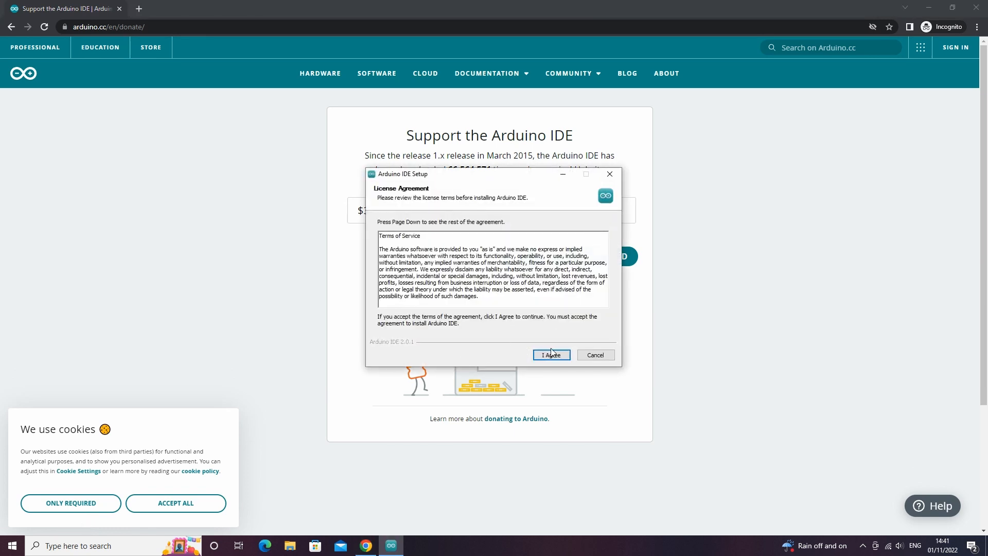
Accept the licence, install 'Only for me' in the default folder, and finish with launch enabled.
click(550, 354)
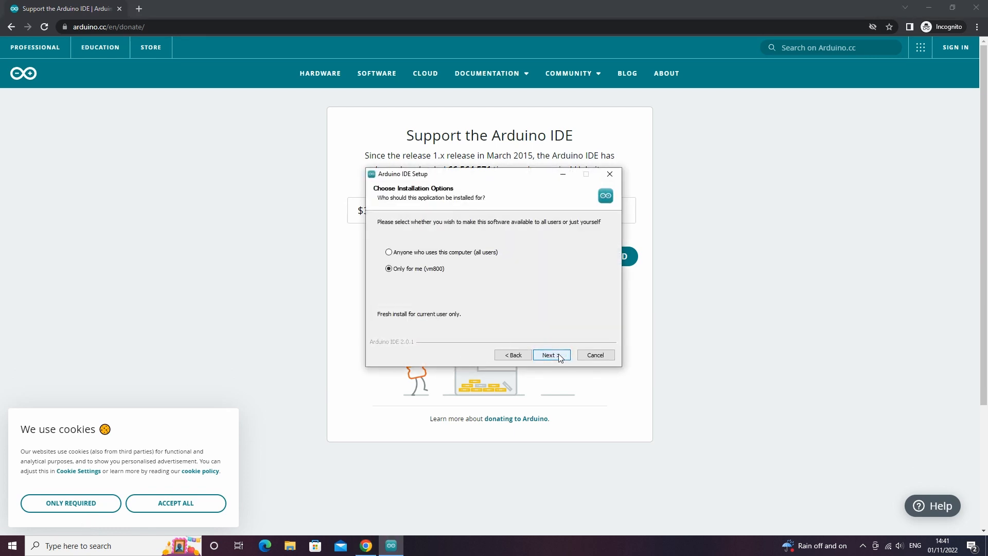
click(550, 355)
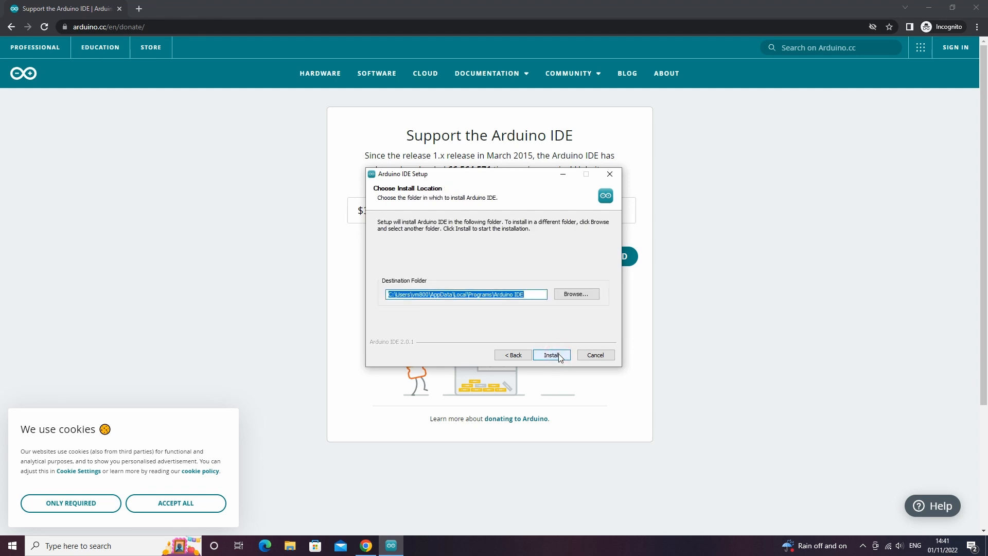
click(551, 354)
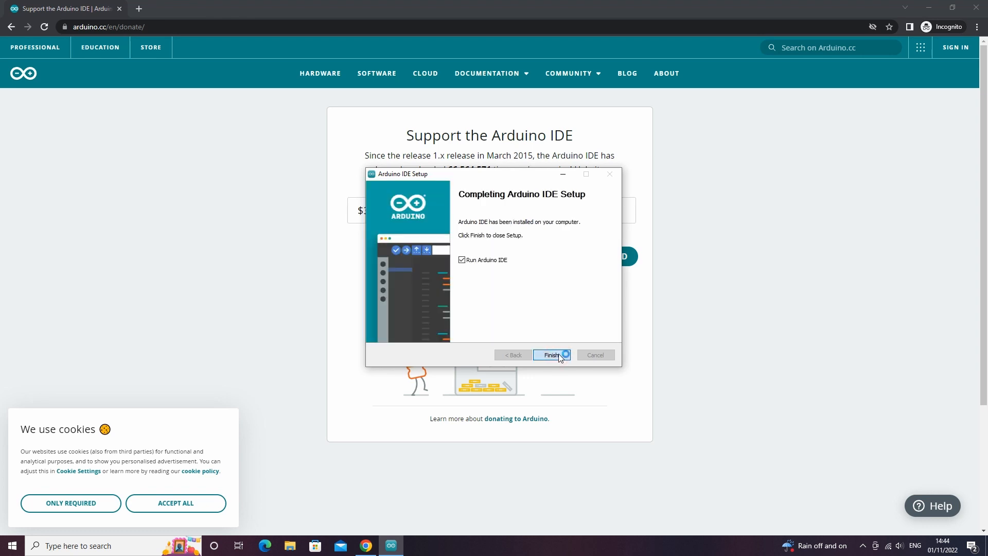
click(549, 355)
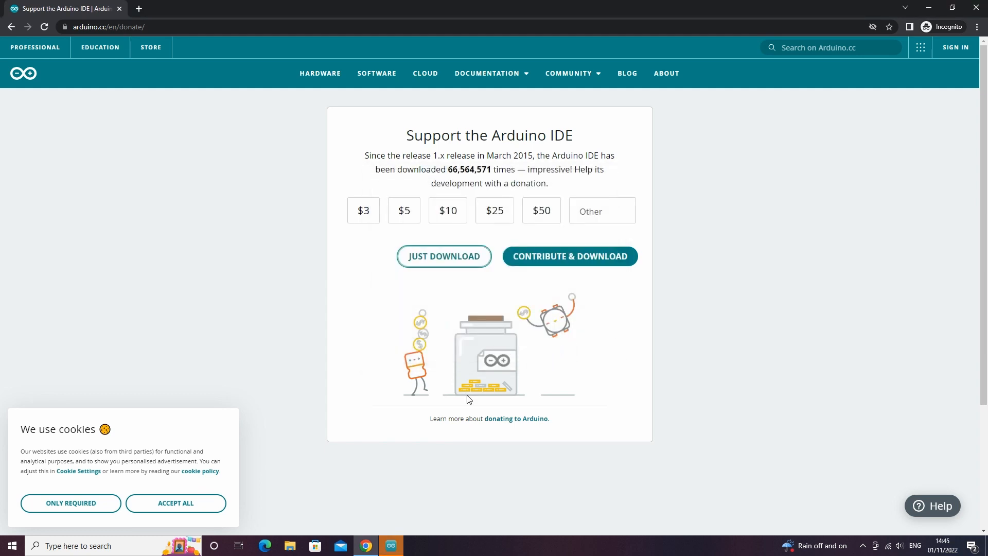
Allow mdns-discovery through the firewall, maximize the IDE, and install the Arduino USB driver.
click(390, 545)
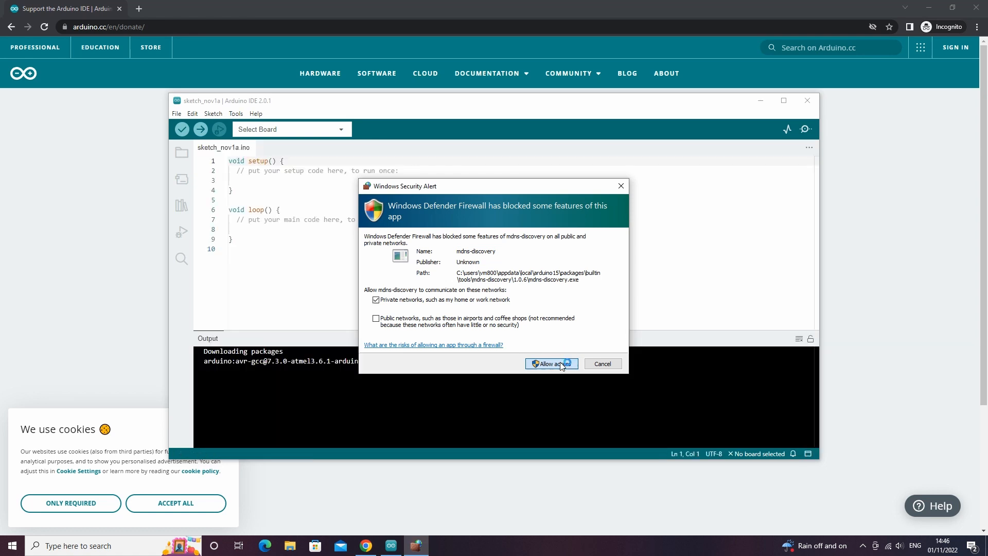
click(550, 364)
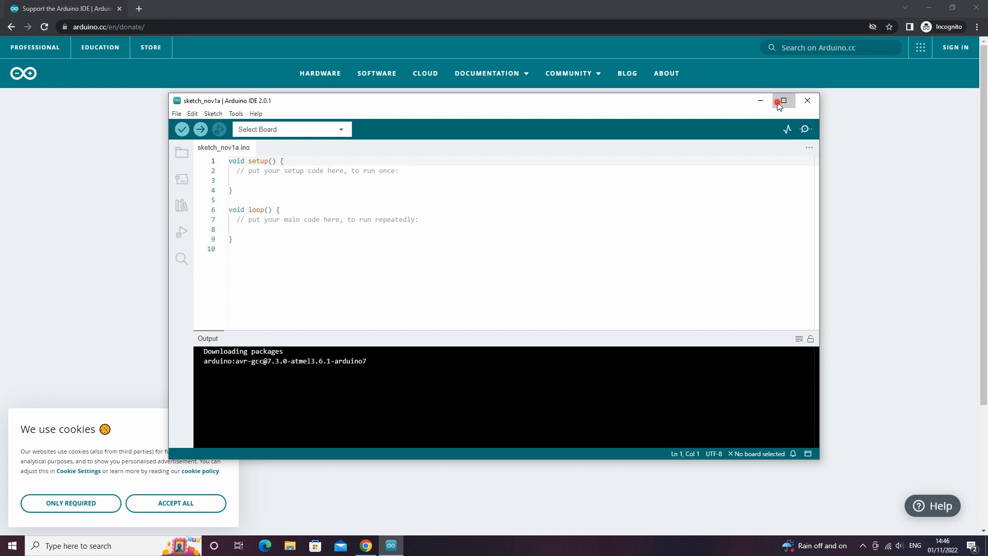
click(784, 101)
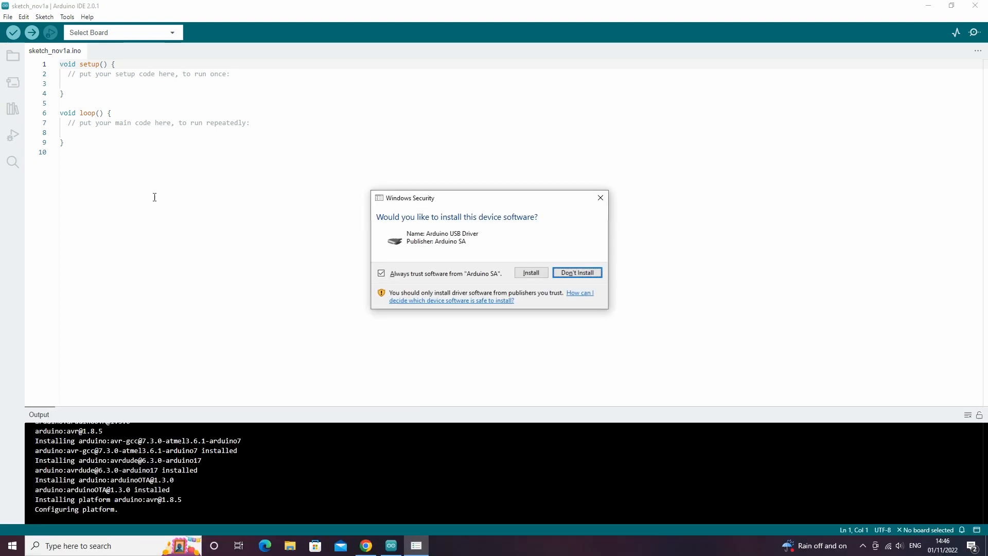
click(576, 272)
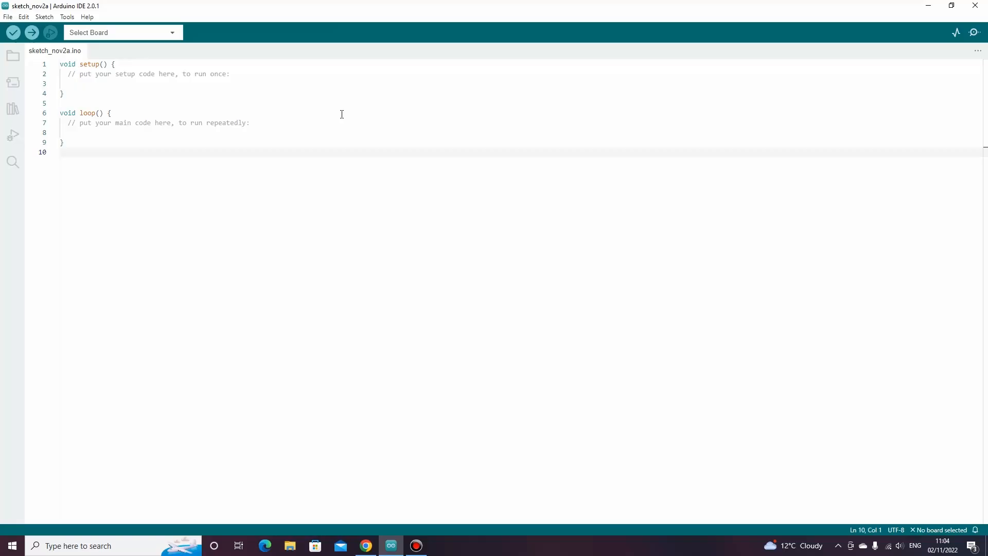
Select Arduino Uno from Arduino AVR Boards as the board on port COM3.
click(123, 32)
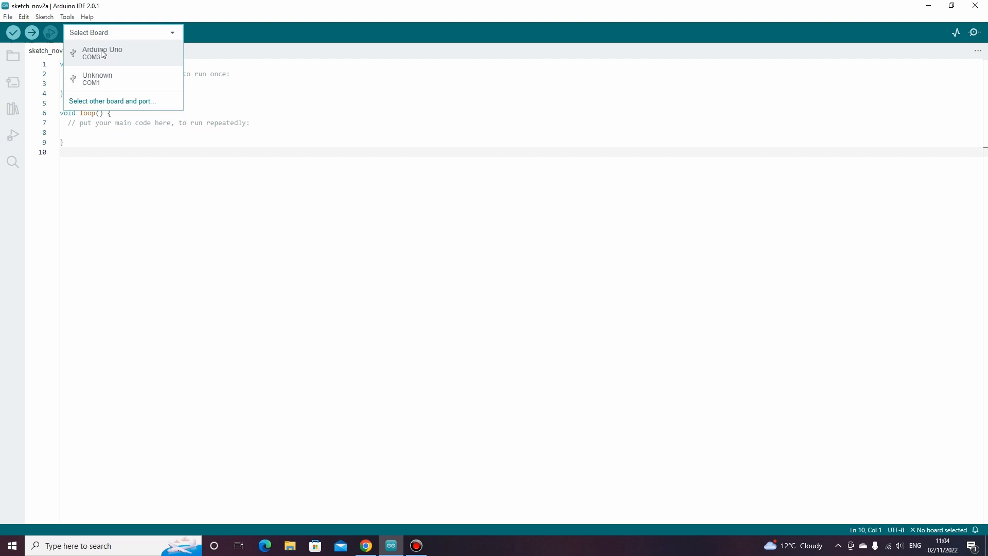
mouse_move(108, 57)
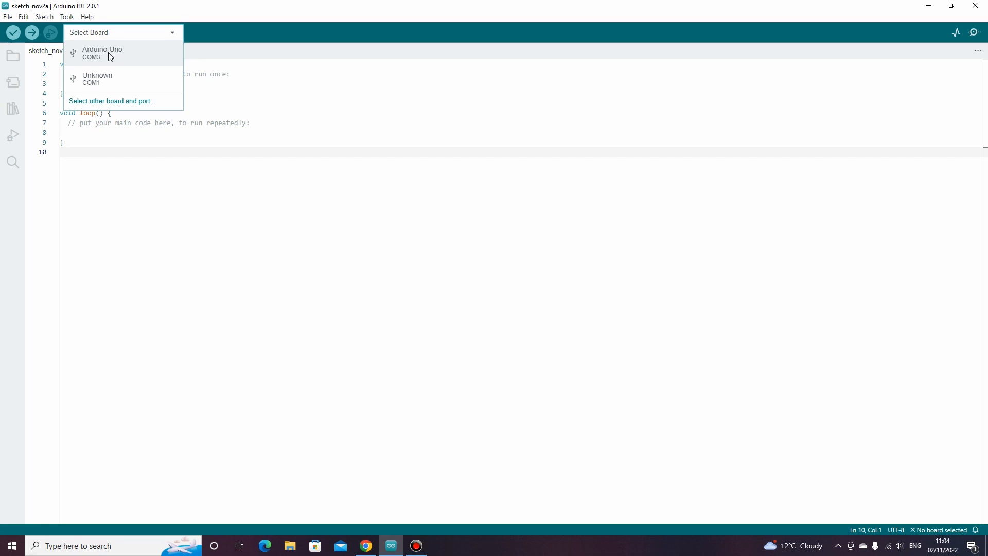
click(67, 16)
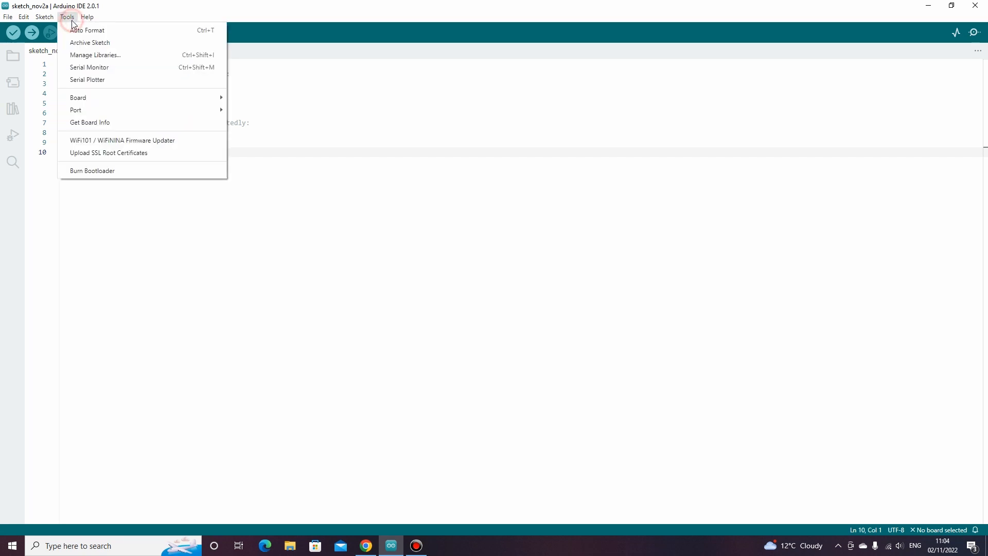
mouse_move(78, 98)
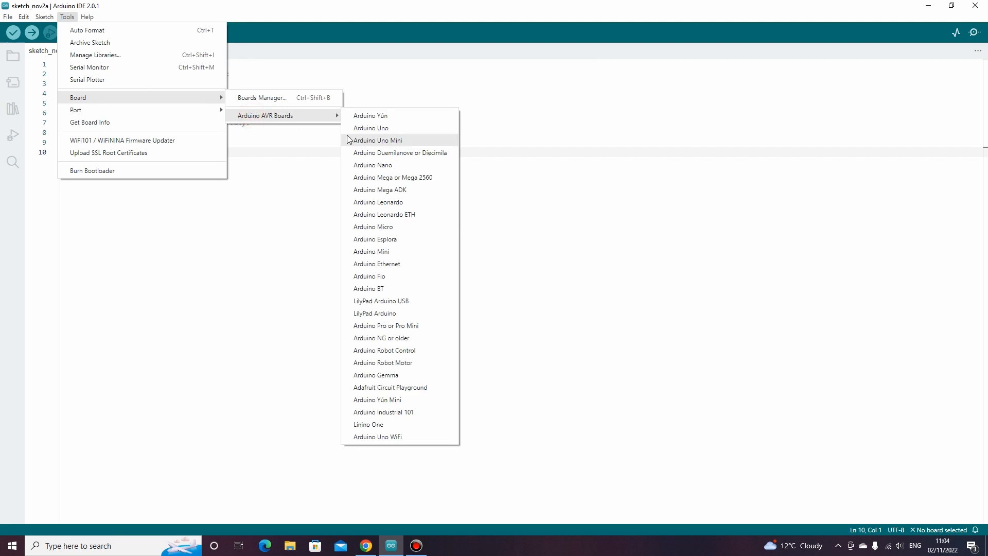
mouse_move(387, 140)
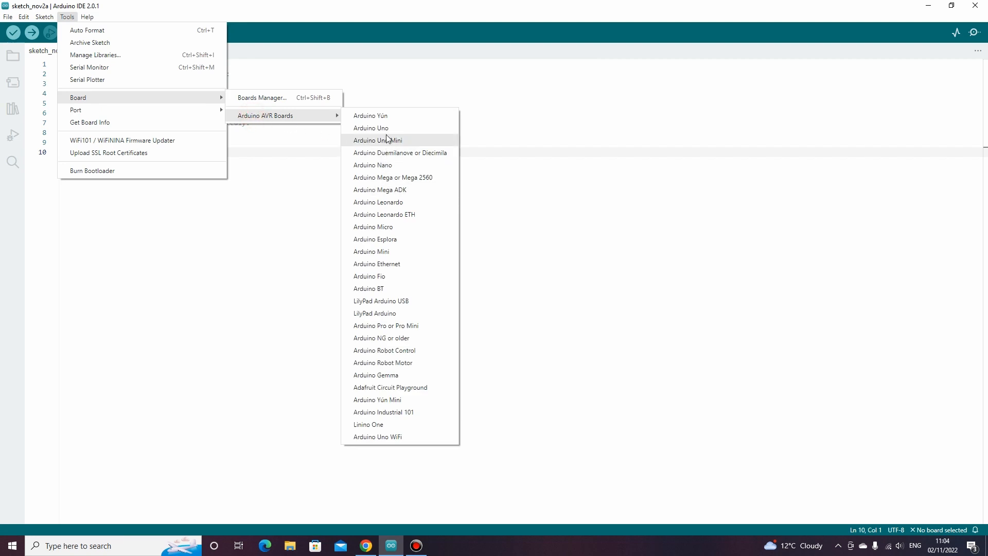
click(371, 128)
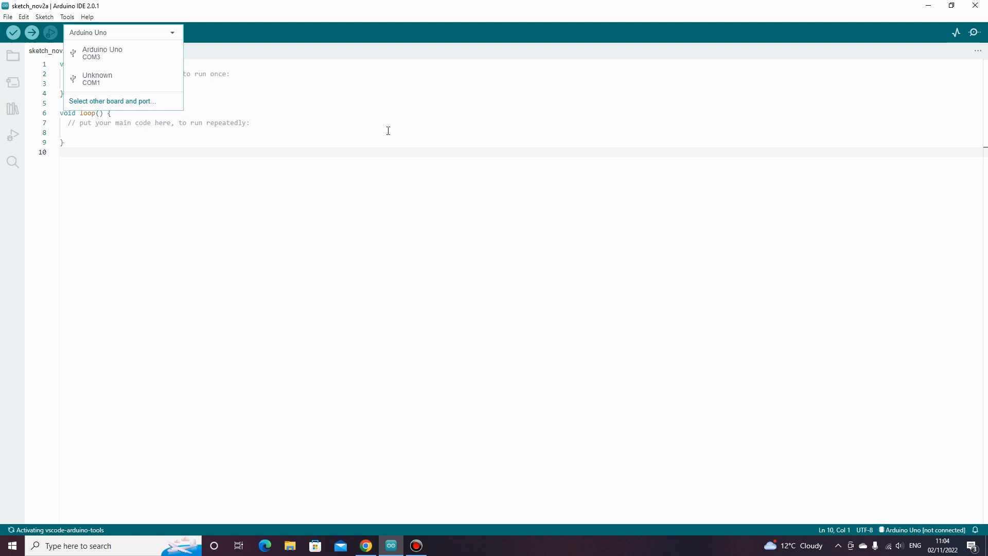
mouse_move(289, 117)
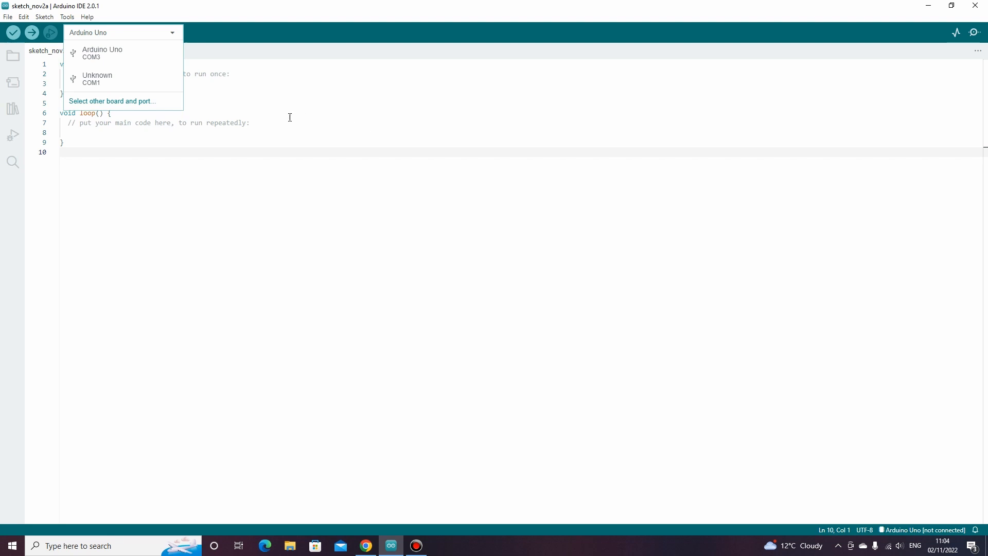
click(102, 54)
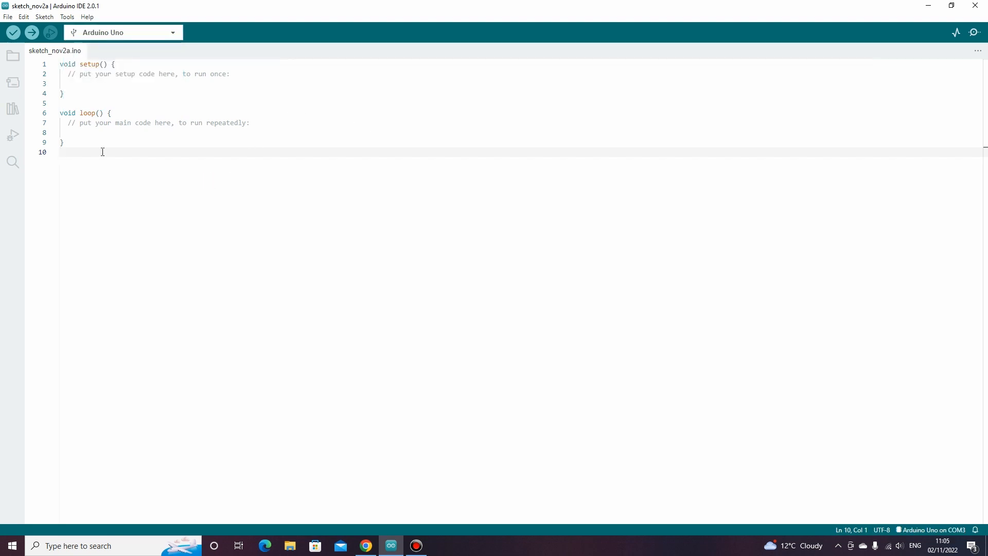
click(67, 17)
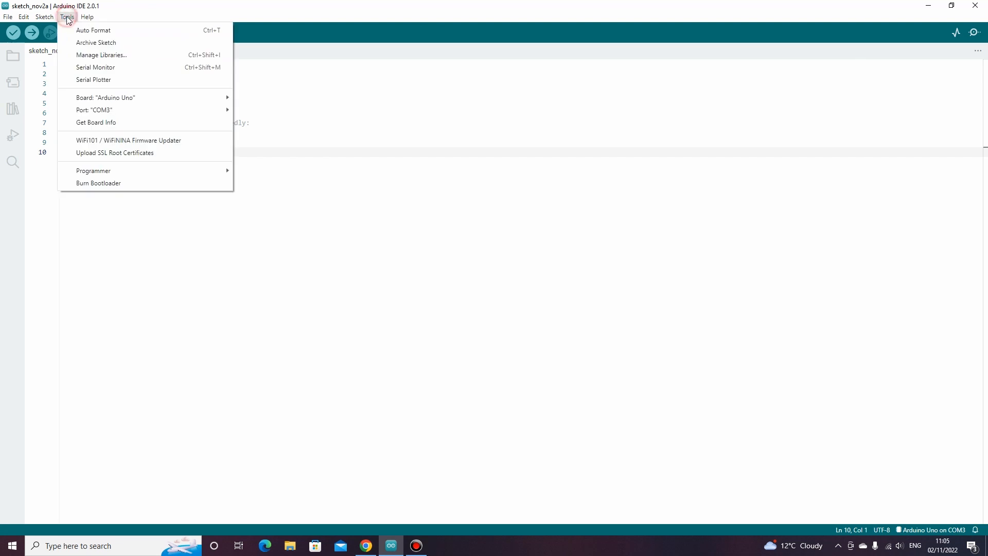
mouse_move(94, 109)
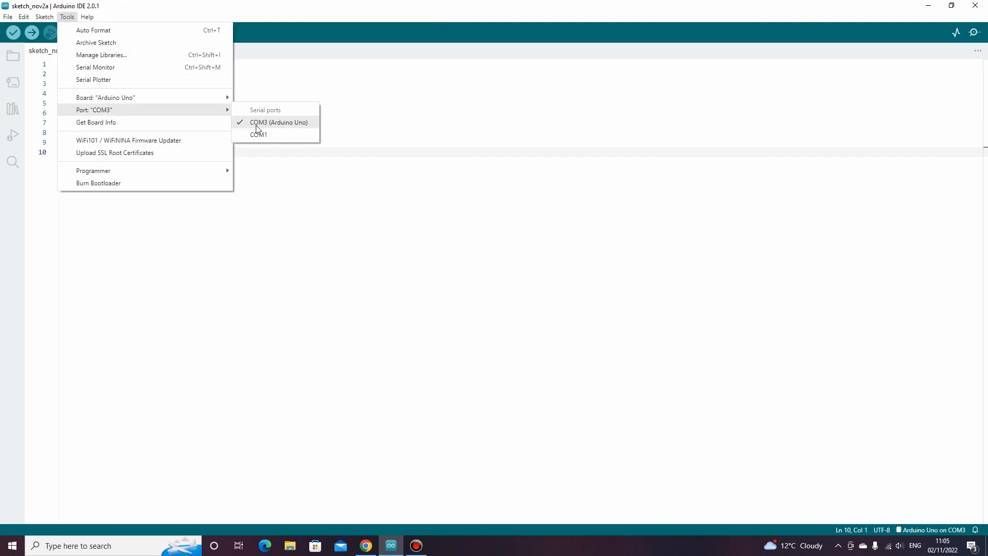
mouse_move(279, 128)
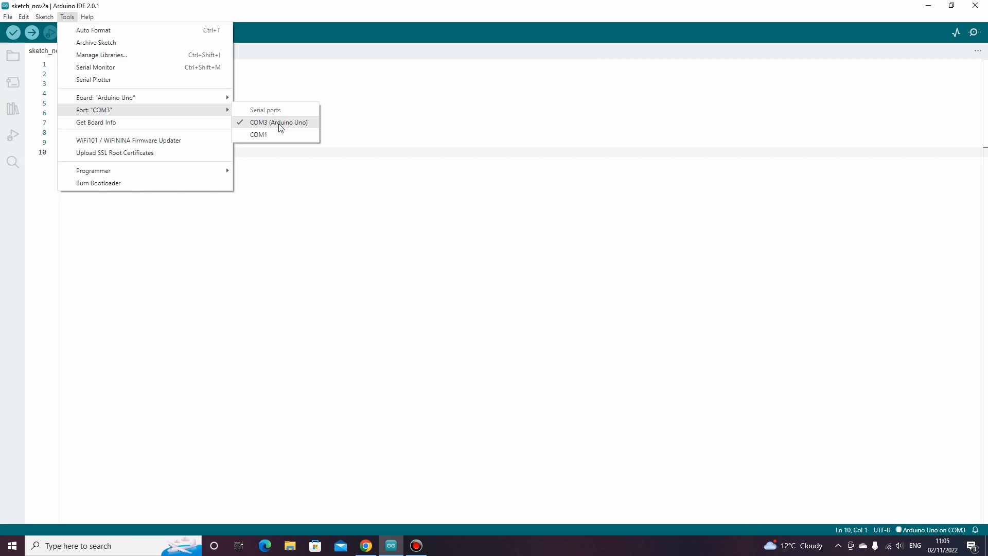
click(258, 134)
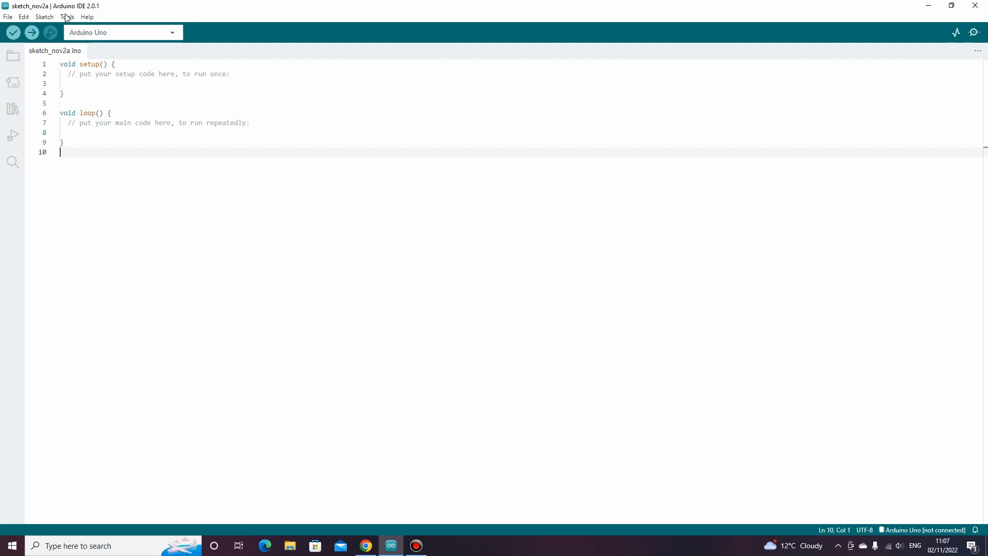
click(66, 16)
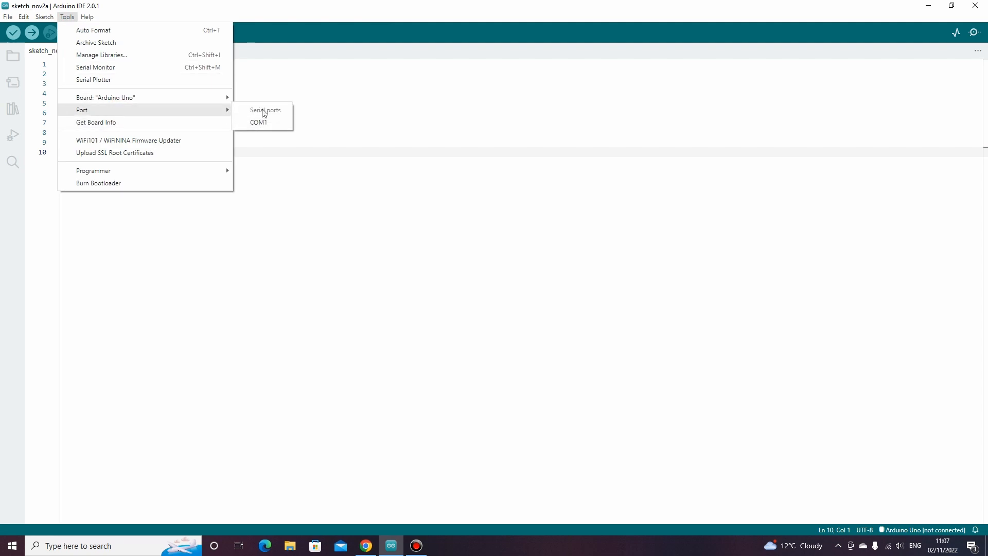
click(230, 13)
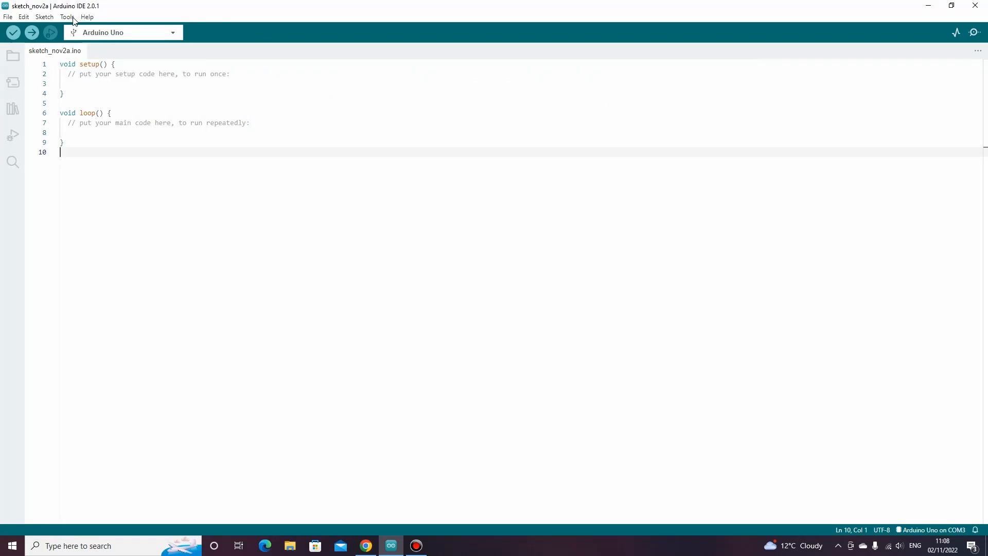
click(66, 16)
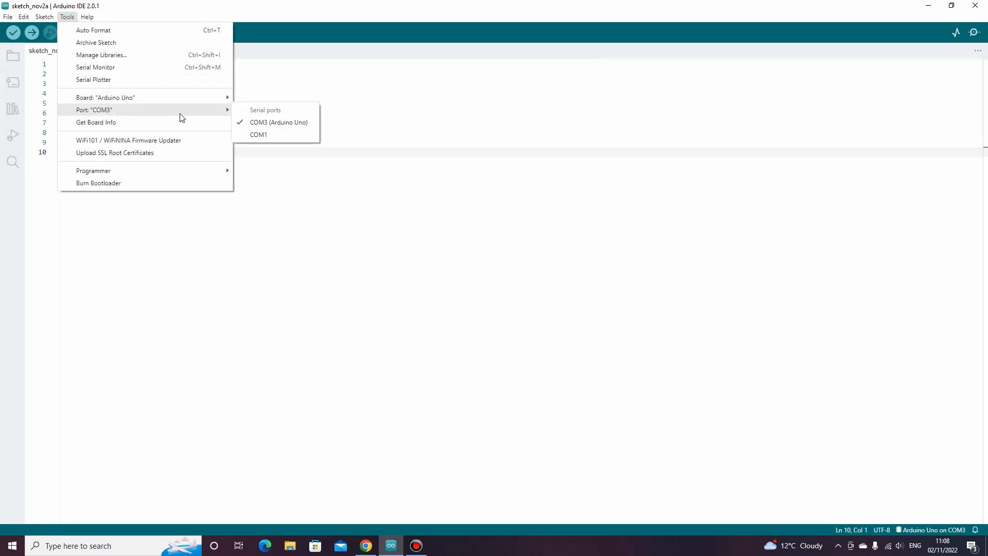
click(289, 126)
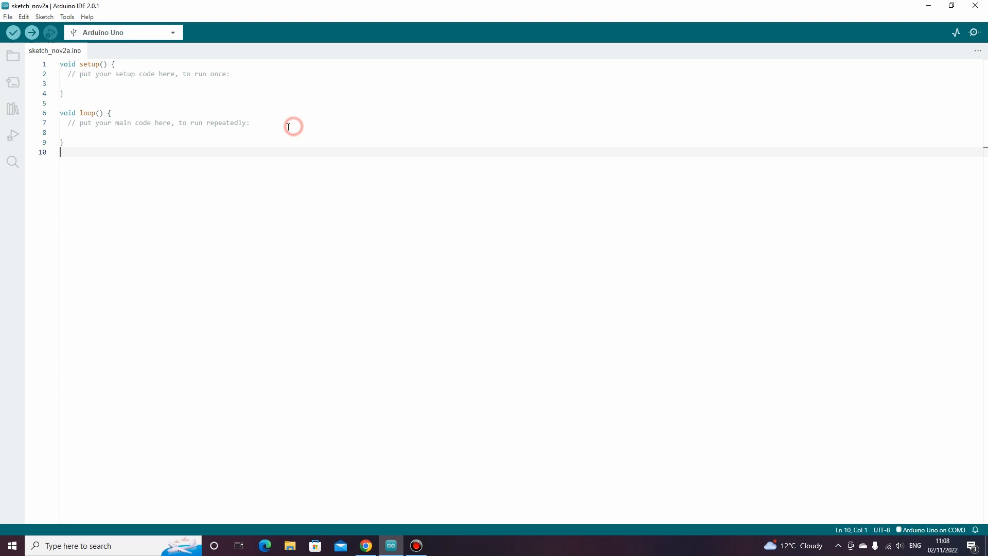
mouse_move(341, 171)
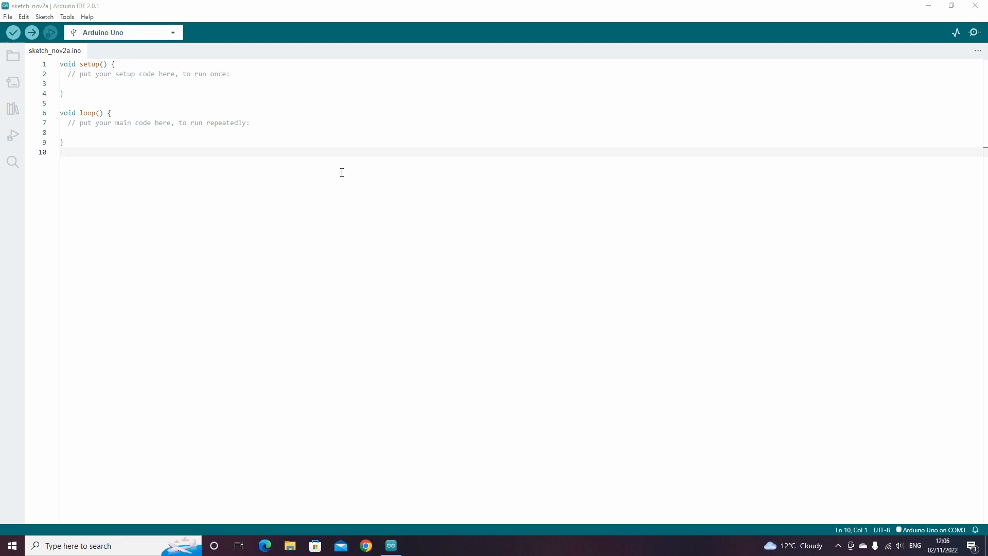
mouse_move(8, 17)
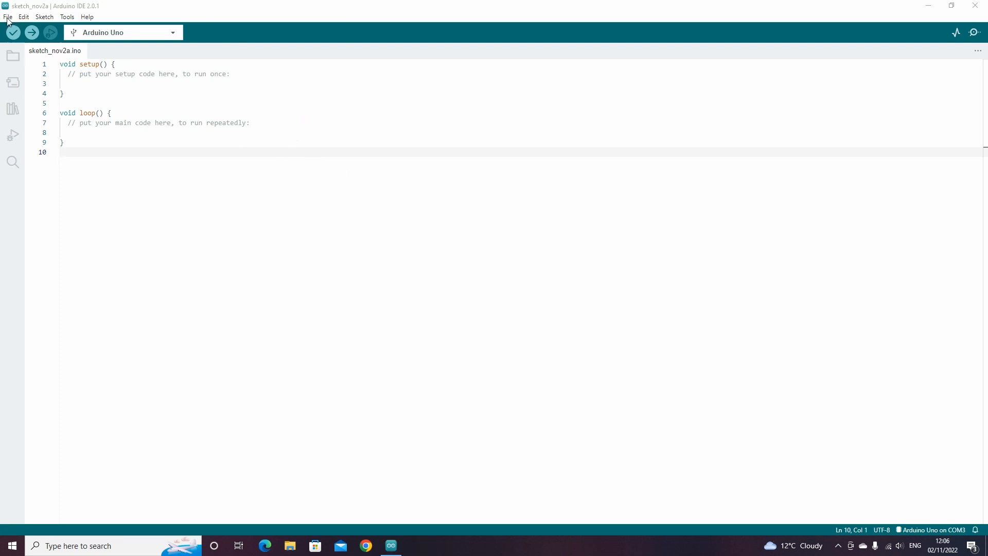
Open the 01.Basics Blink example in a maximized window and upload it to the Uno.
click(8, 16)
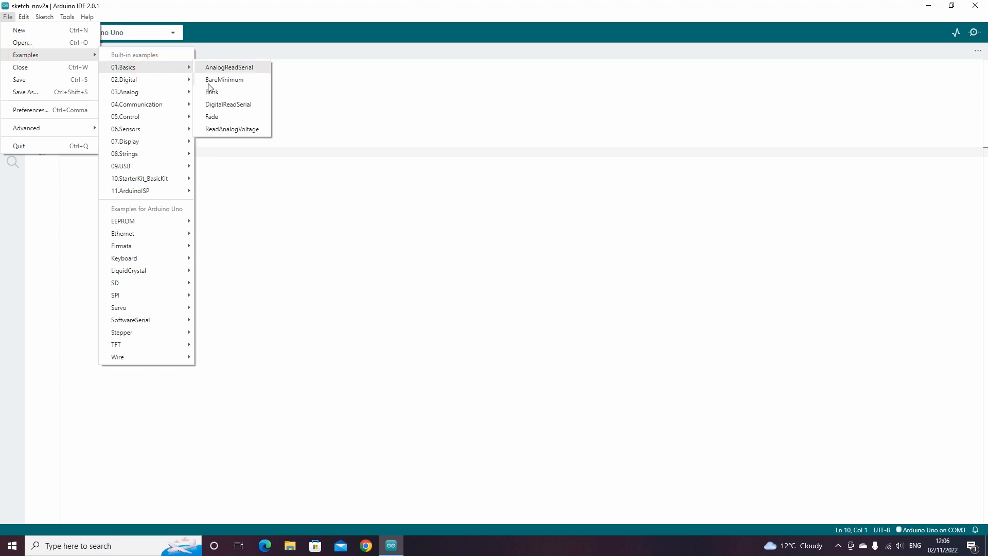
click(222, 80)
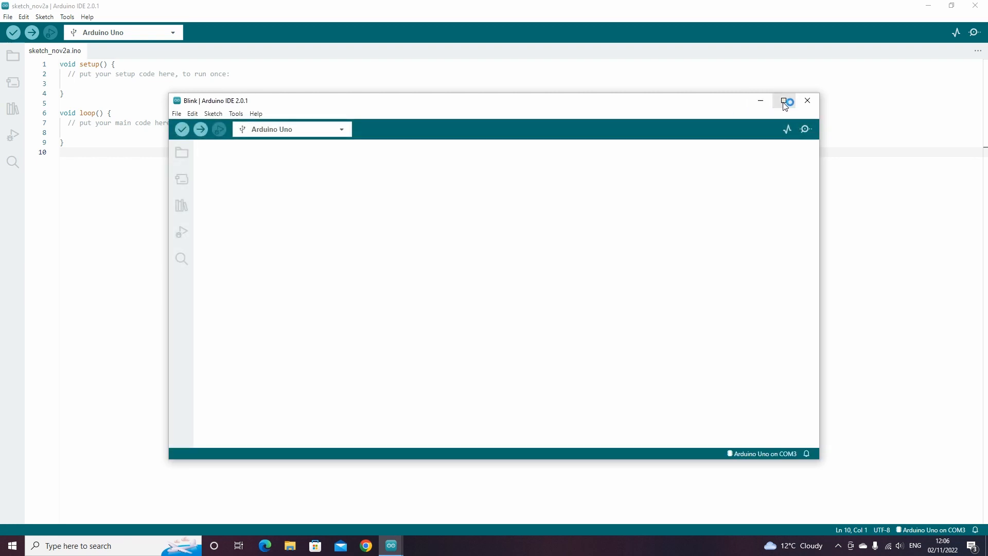
click(785, 101)
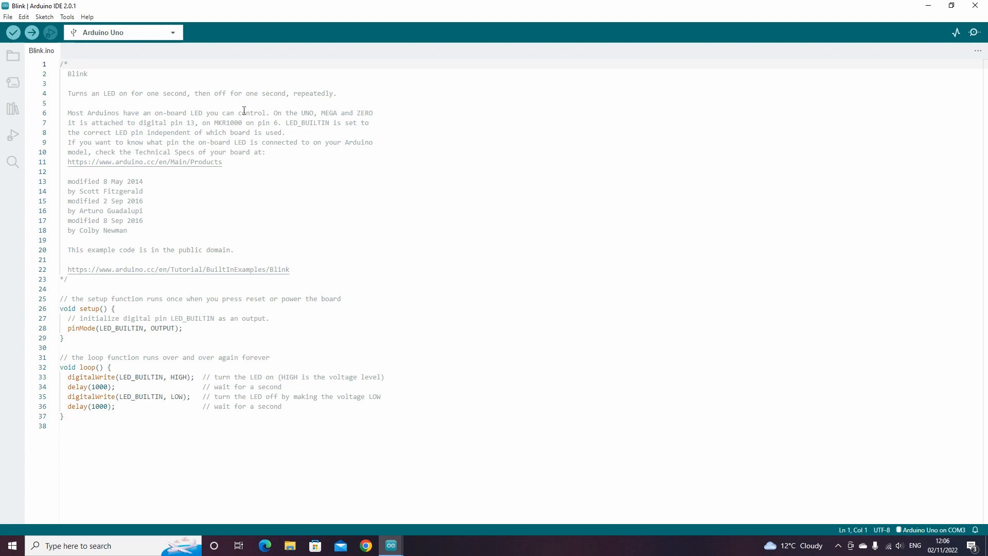
click(30, 32)
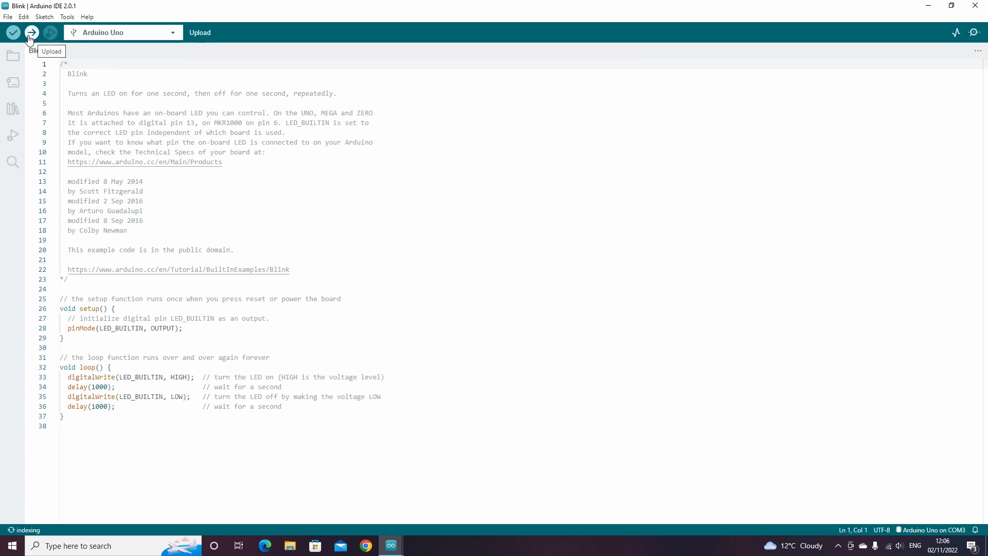
click(30, 32)
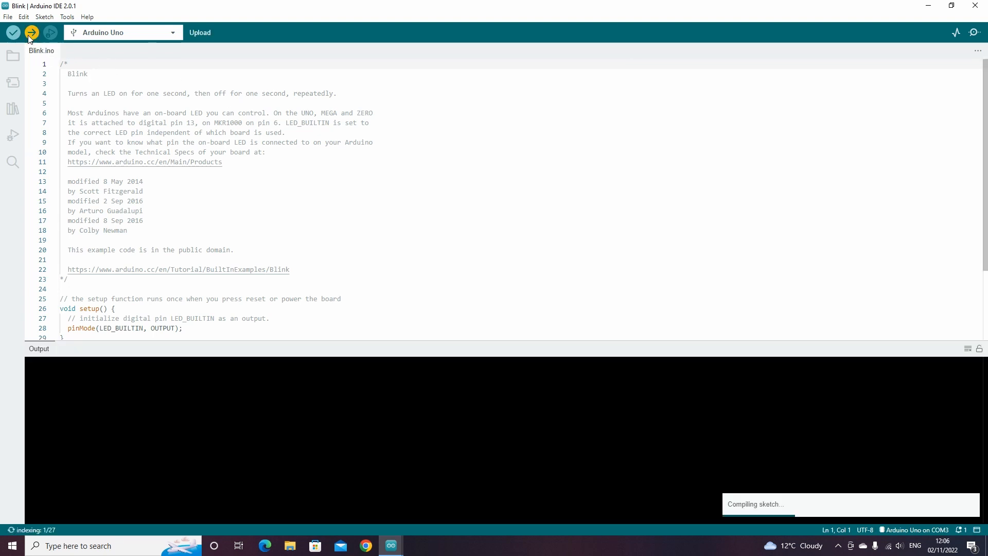